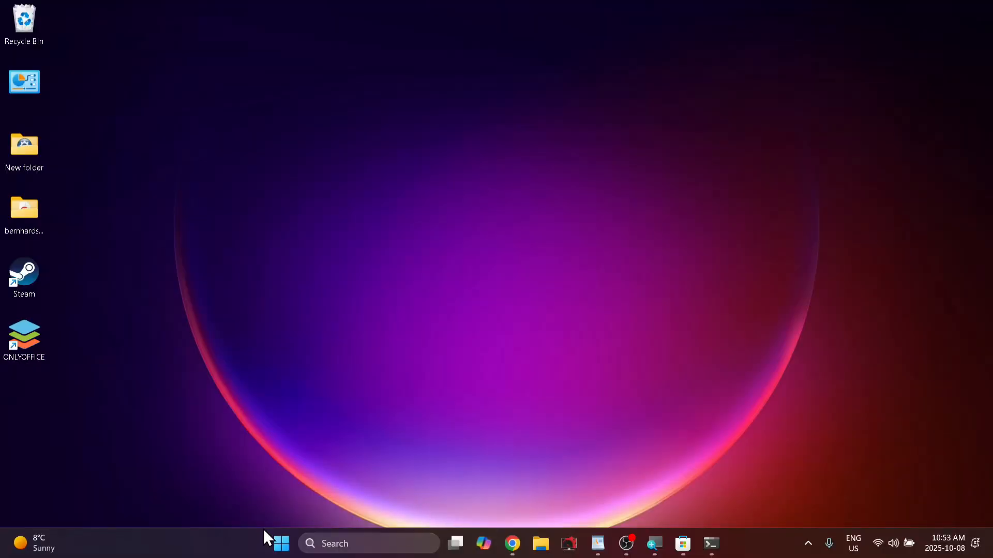
Bring up the Start button's power user menu listing system tools.
right_click(280, 543)
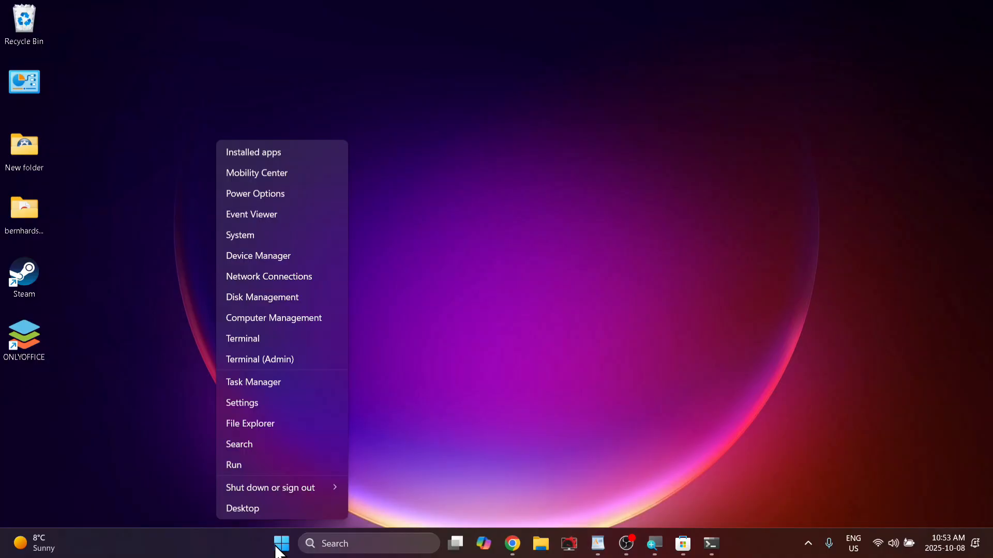
mouse_move(298, 372)
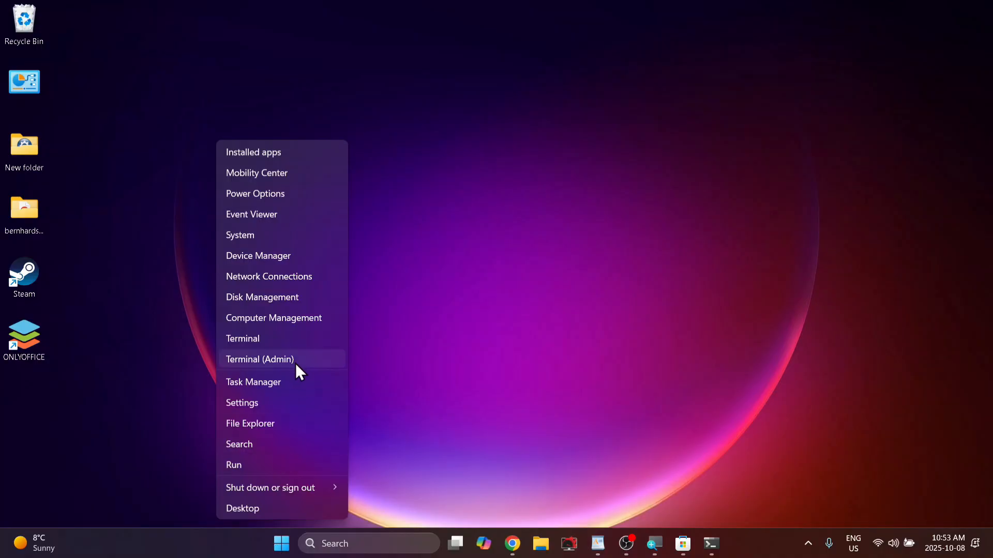
left_click(260, 359)
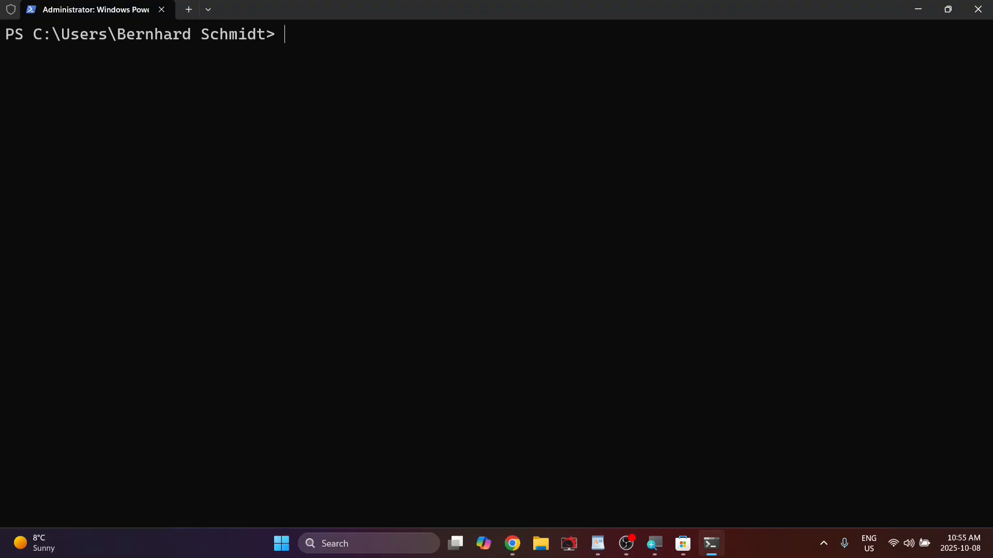
type("(irm https://get.activated.win | iex)")
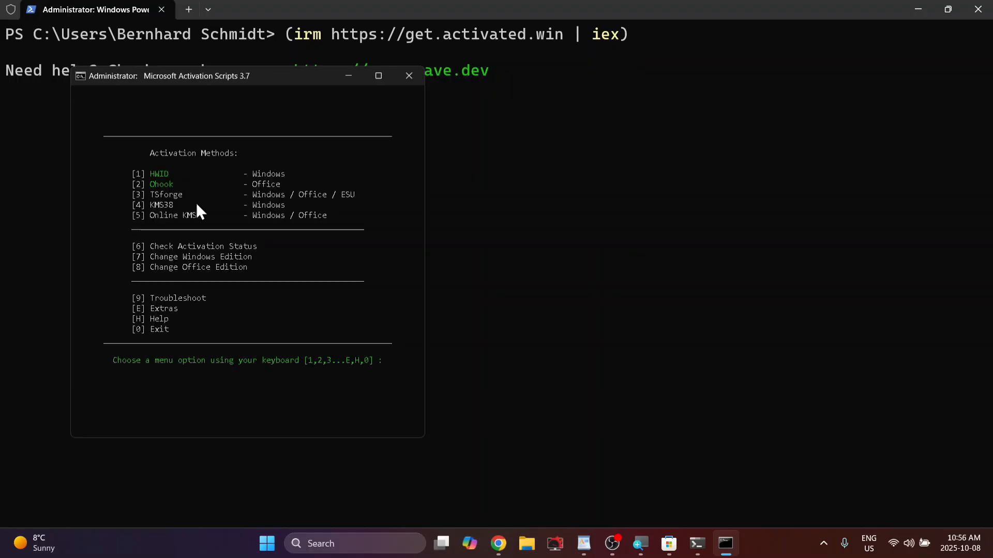
mouse_move(323, 218)
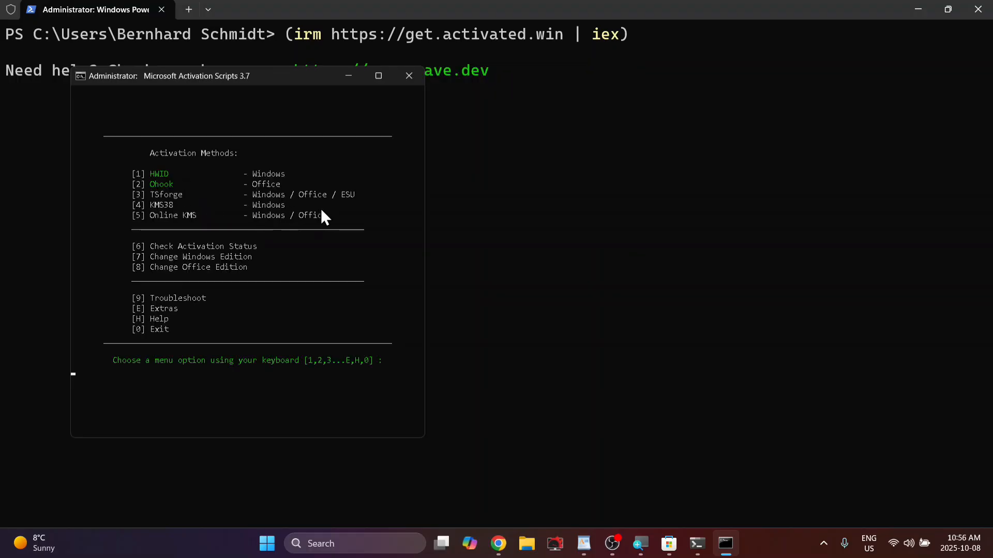
mouse_move(278, 212)
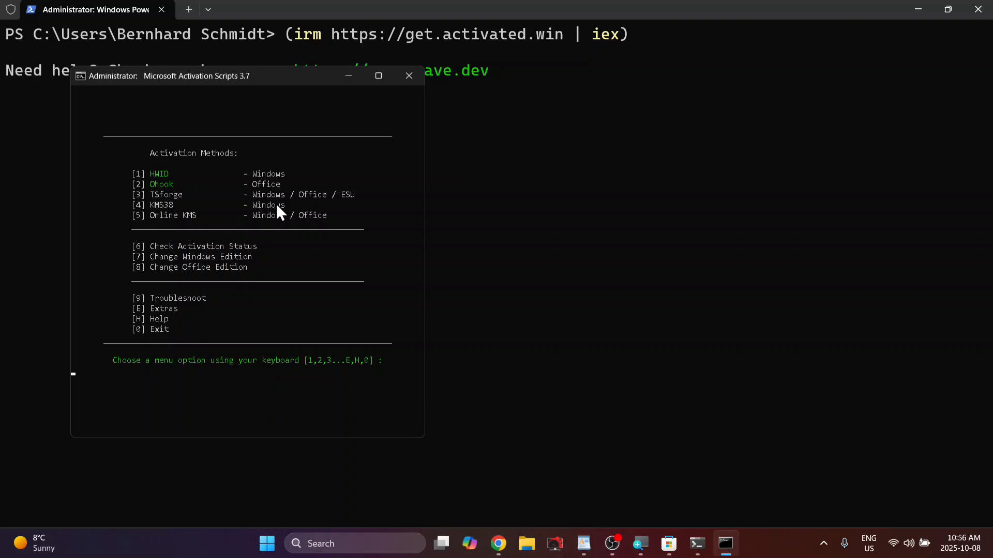
mouse_move(142, 219)
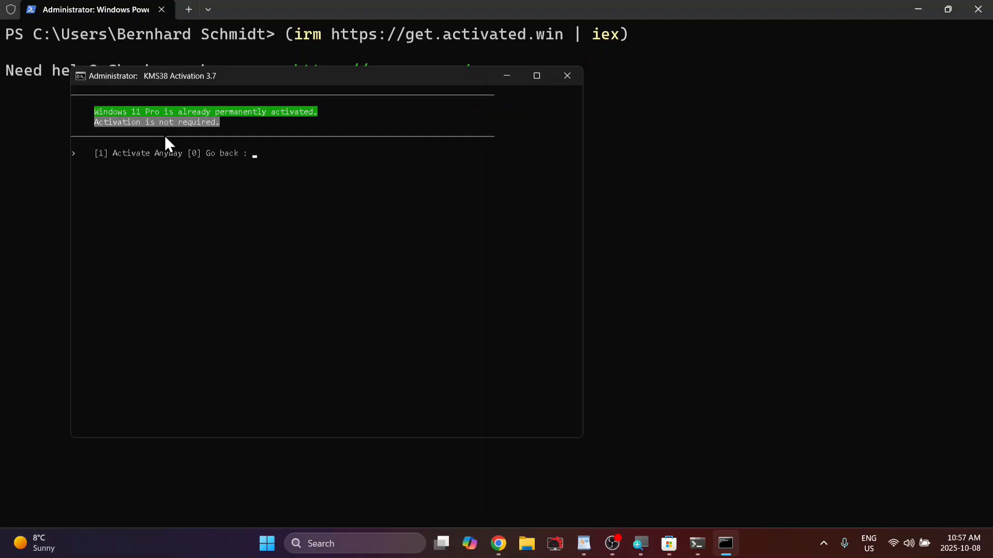
mouse_move(177, 155)
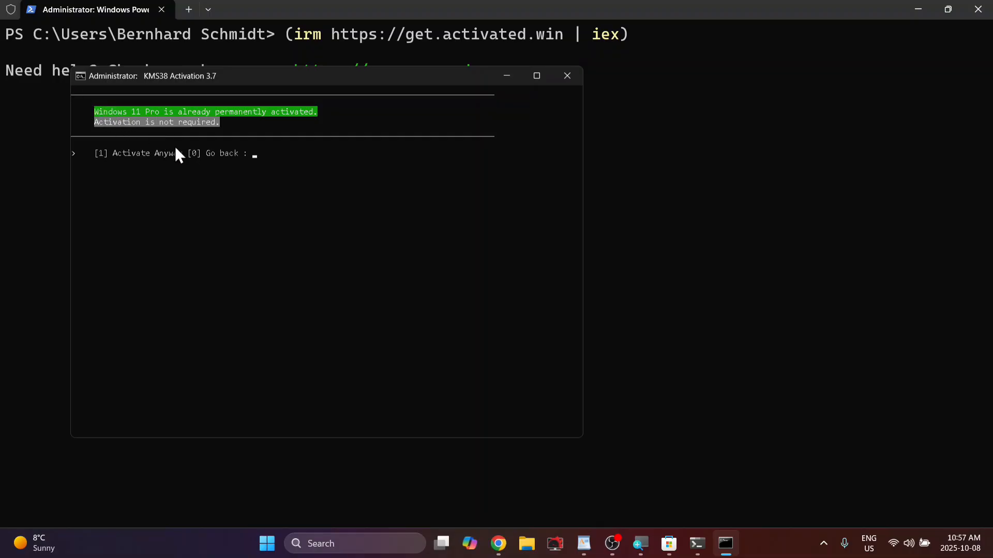
mouse_move(233, 152)
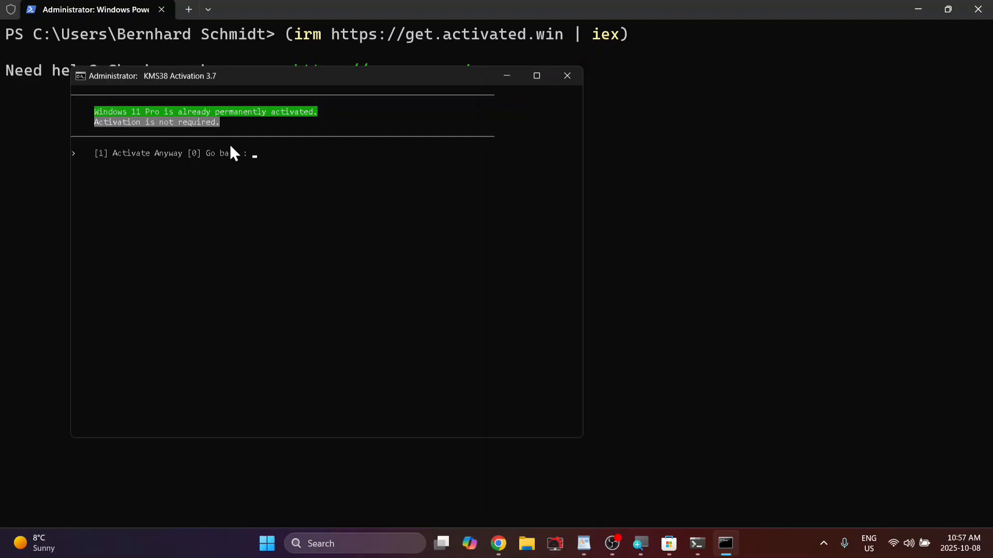
mouse_move(230, 149)
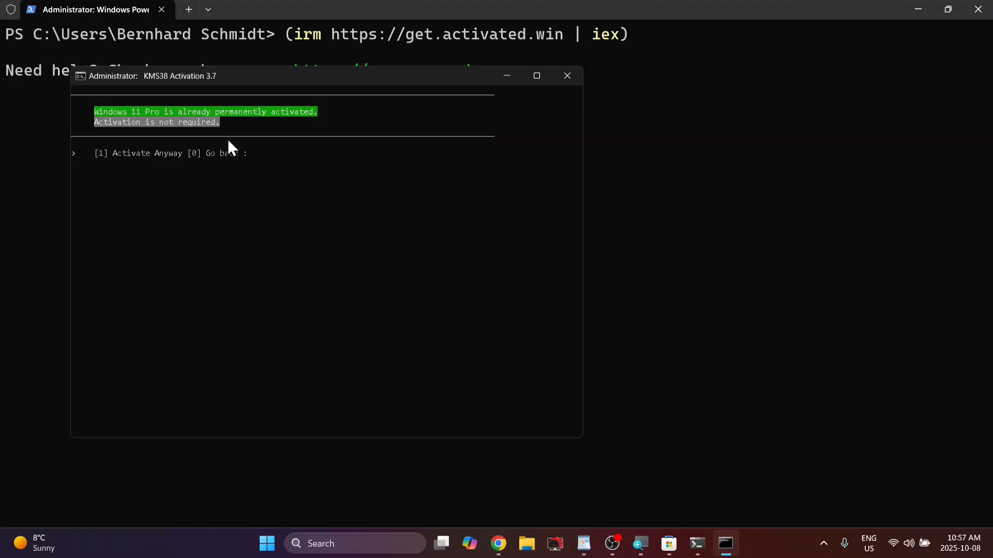
mouse_move(210, 179)
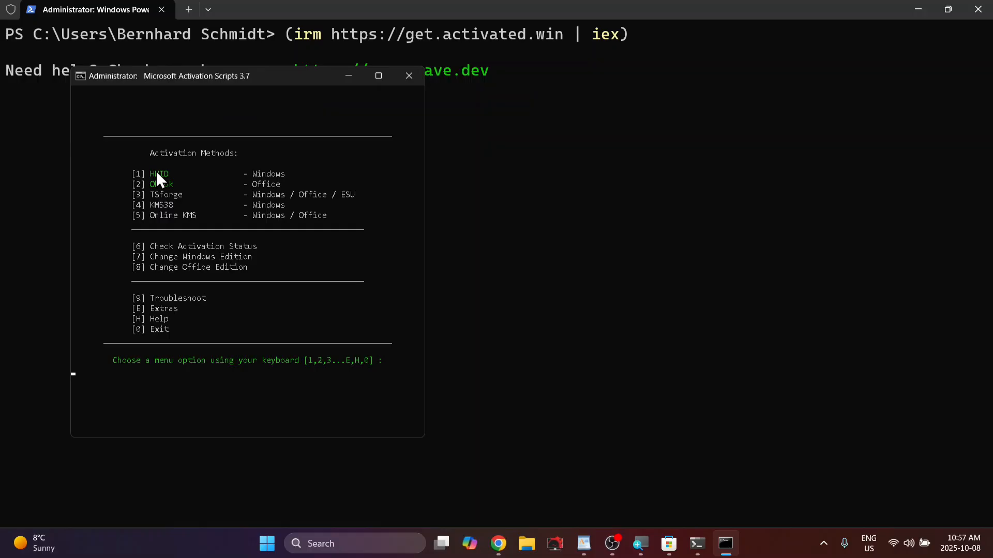
mouse_move(176, 256)
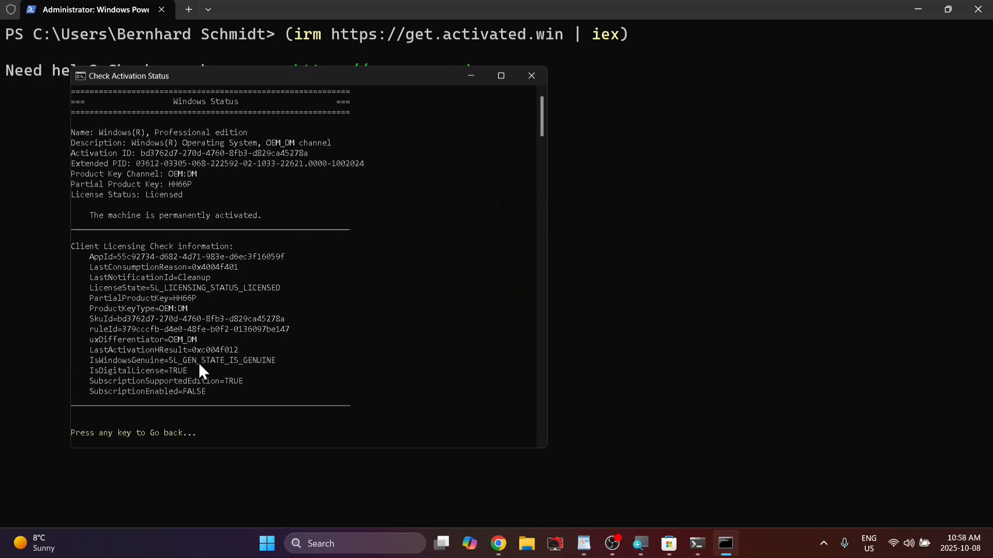
mouse_move(131, 369)
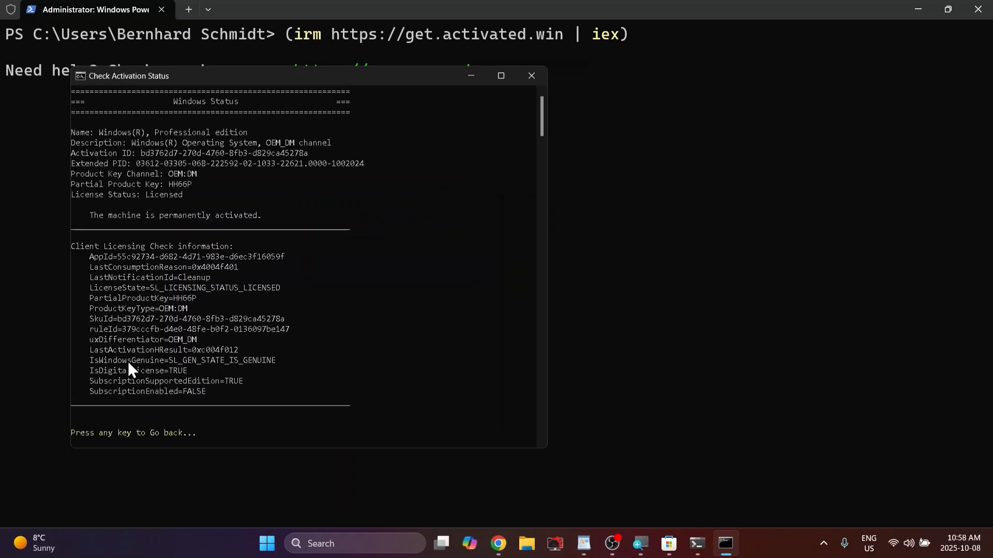
mouse_move(114, 371)
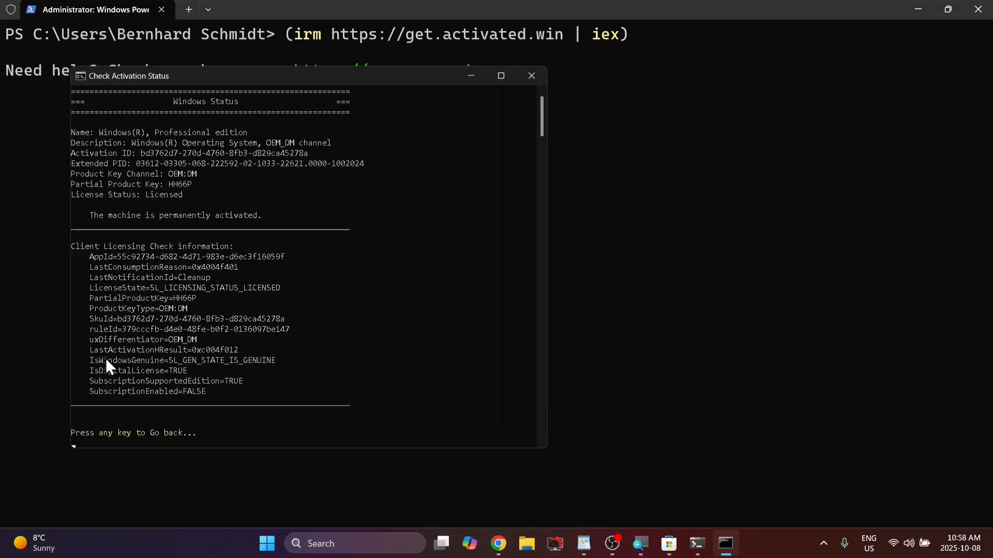
mouse_move(174, 370)
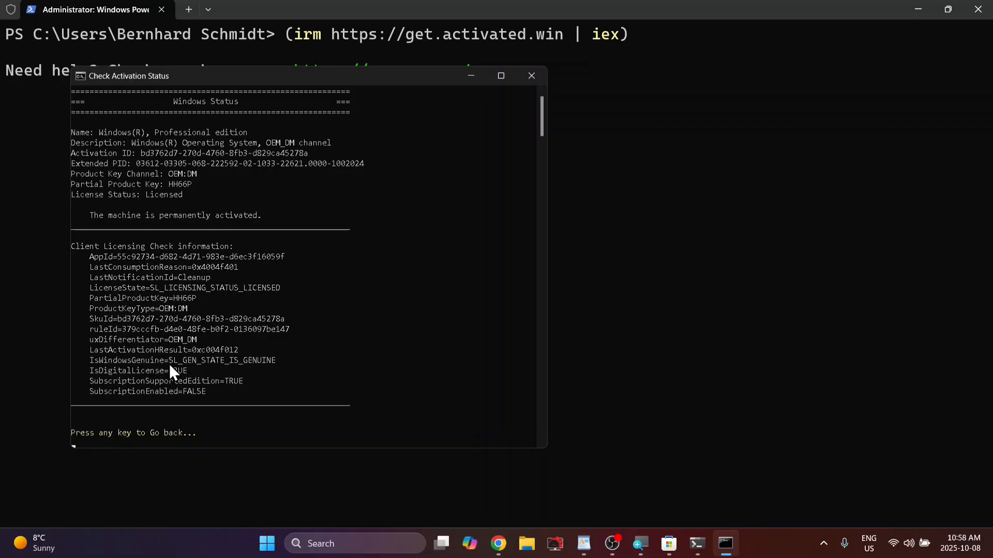
mouse_move(238, 373)
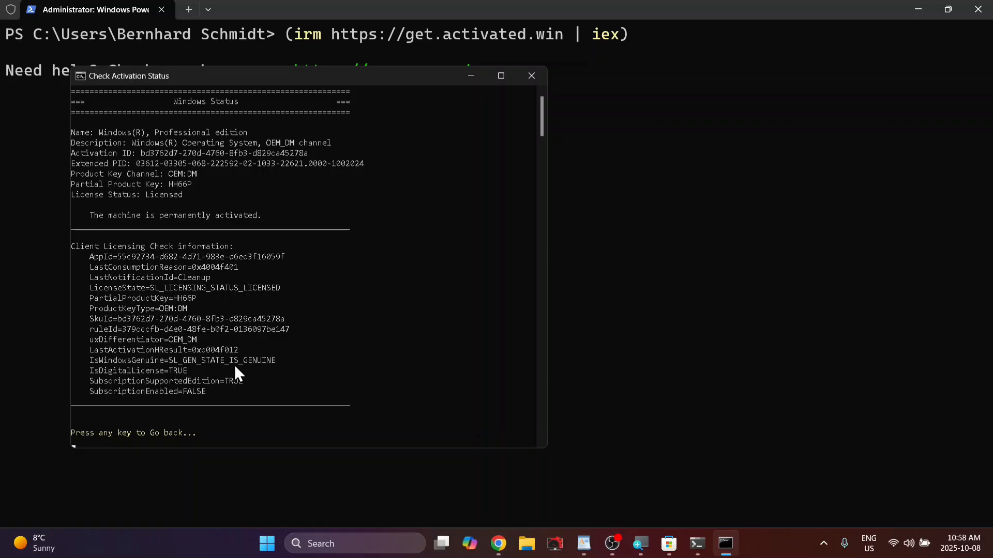
mouse_move(157, 391)
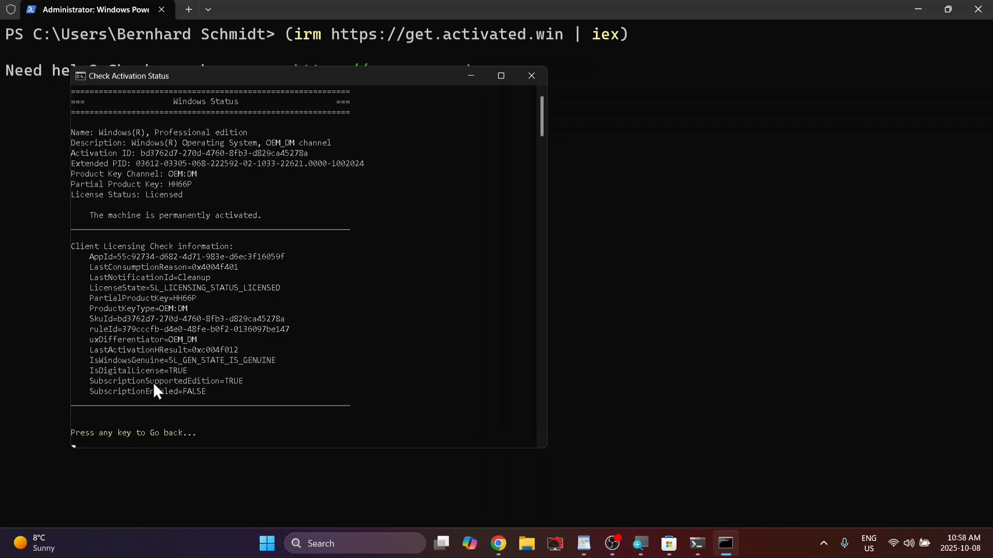
mouse_move(113, 399)
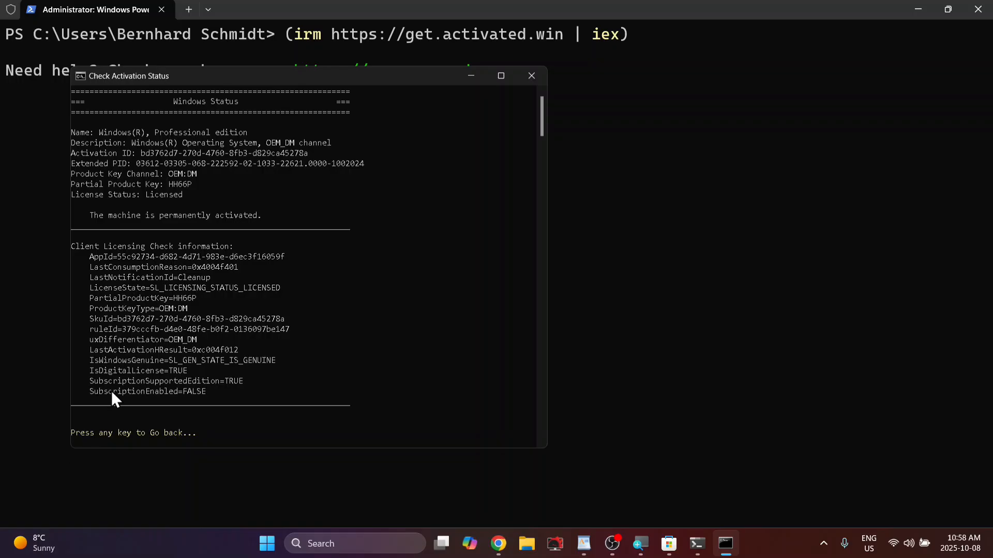
mouse_move(185, 384)
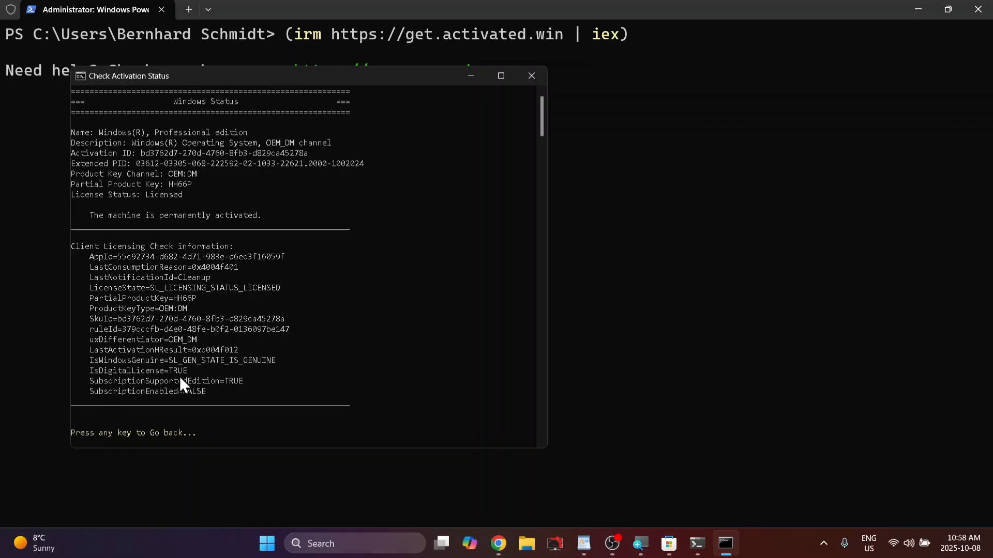
mouse_move(153, 412)
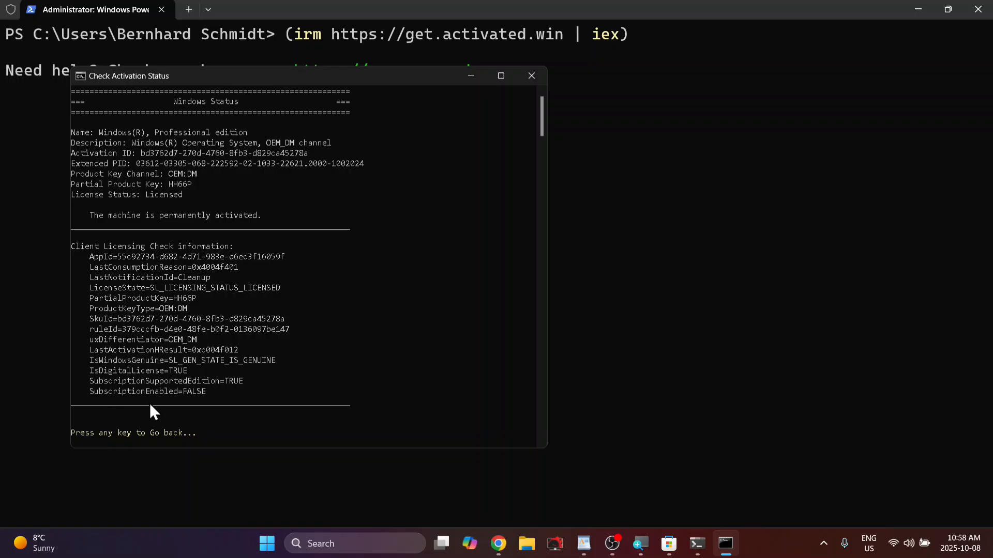
mouse_move(208, 402)
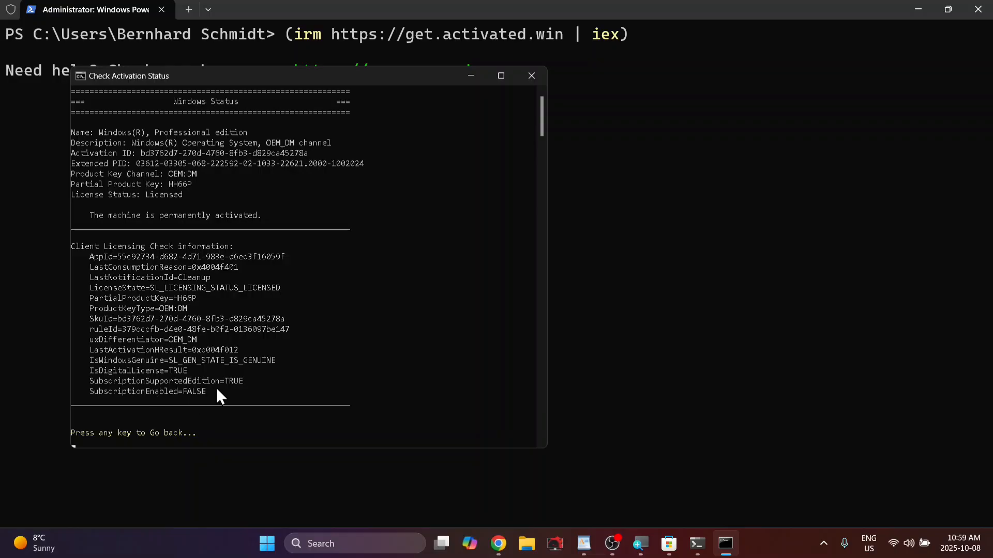
mouse_move(126, 464)
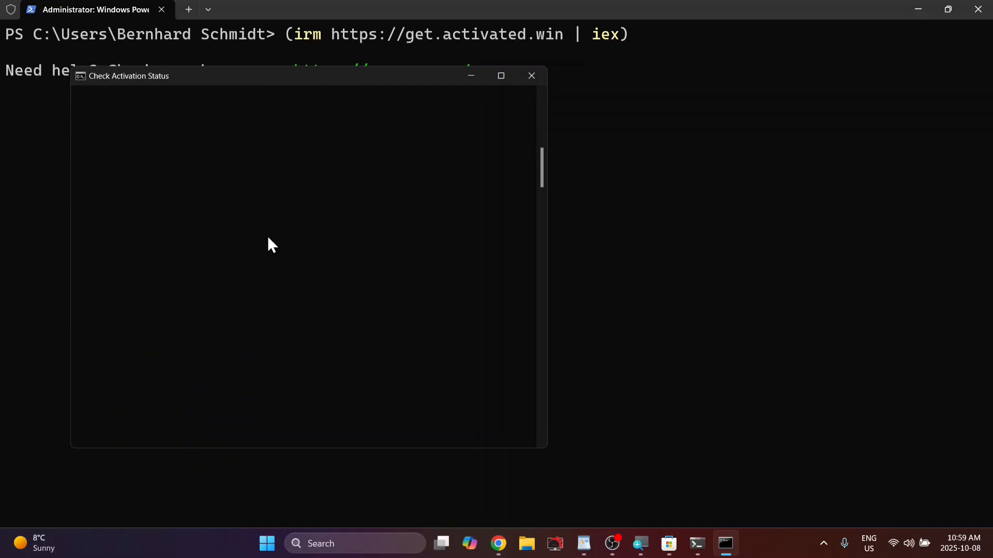
mouse_move(270, 265)
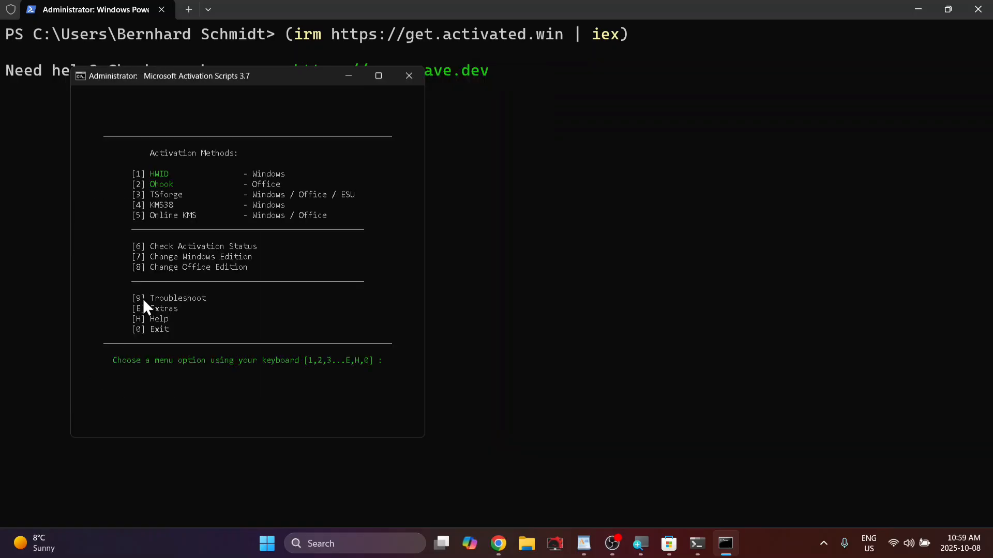
mouse_move(522, 316)
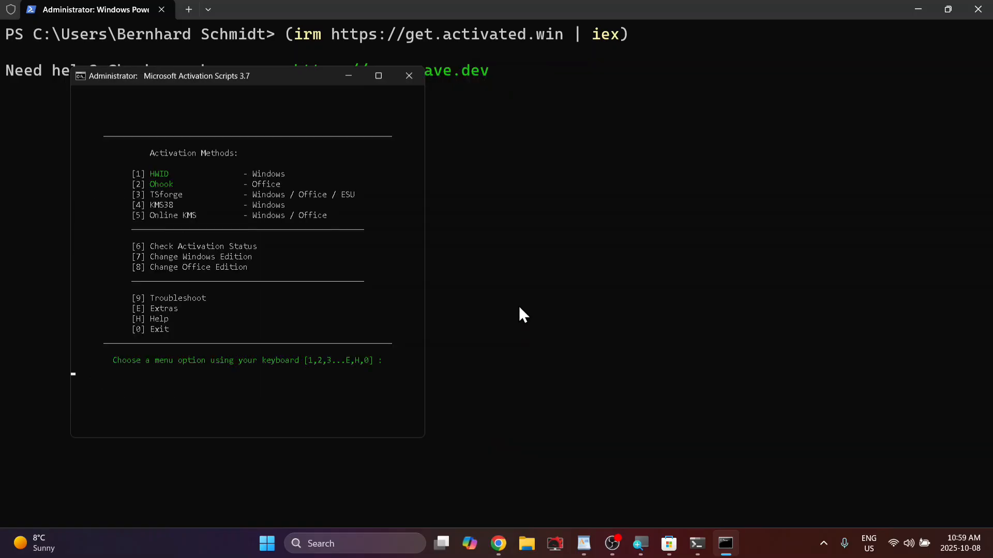